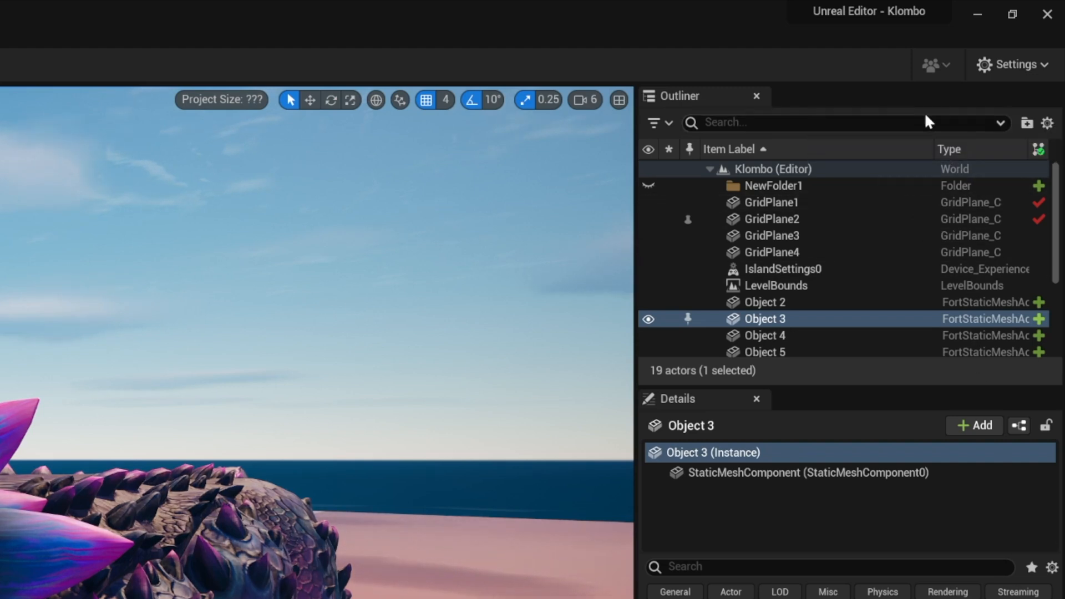
Step: Reveal the editor Settings menu listing selection, scalability and viewport options
left_click(1011, 64)
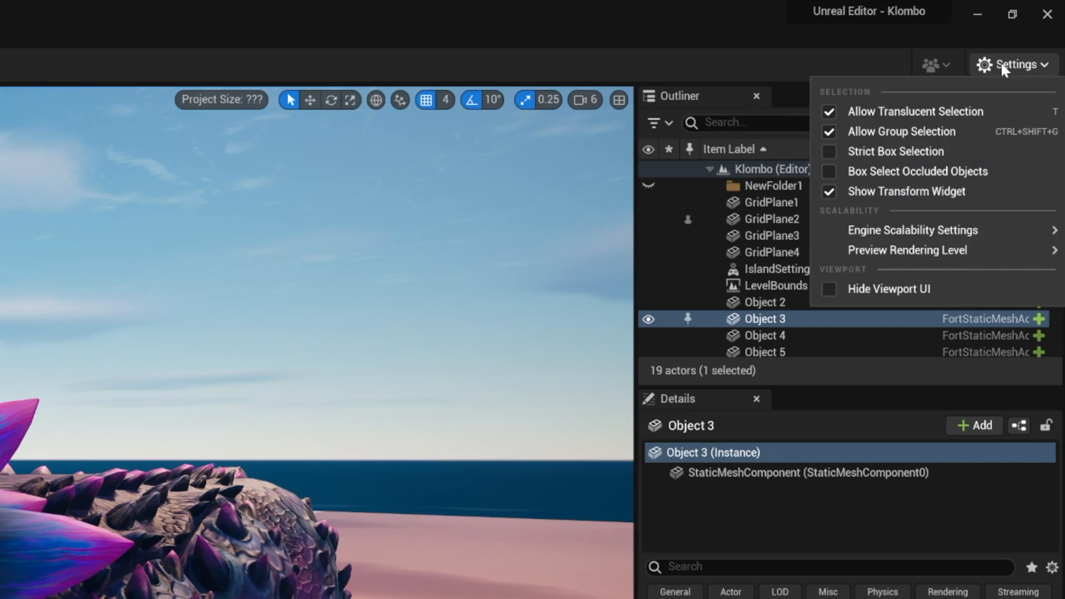
Step: Show Engine Scalability Settings with every category at Medium and 50% resolution scale
left_click(913, 230)
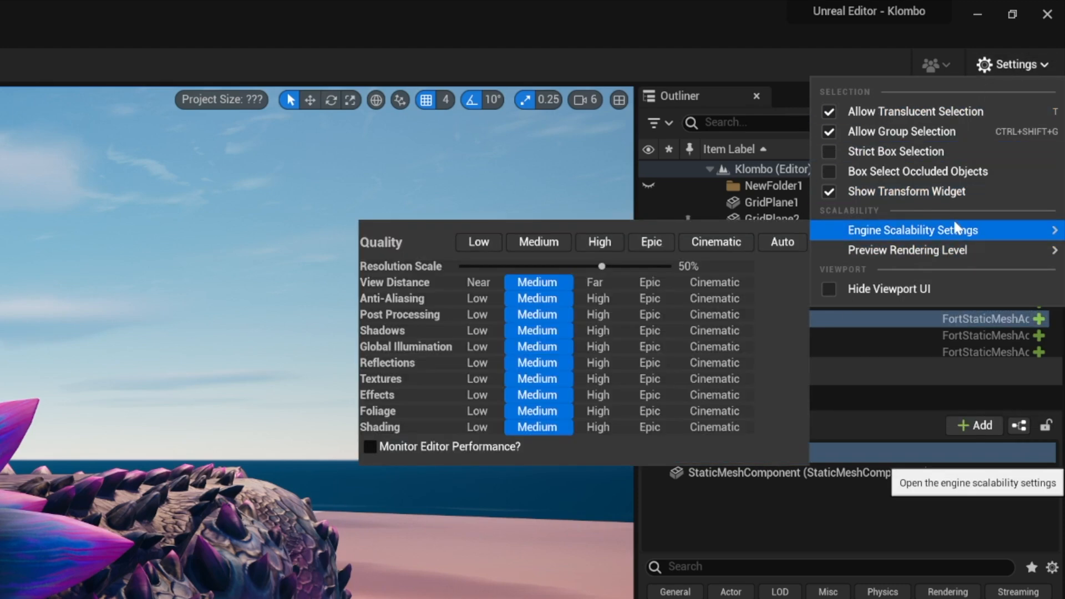
mouse_move(972, 237)
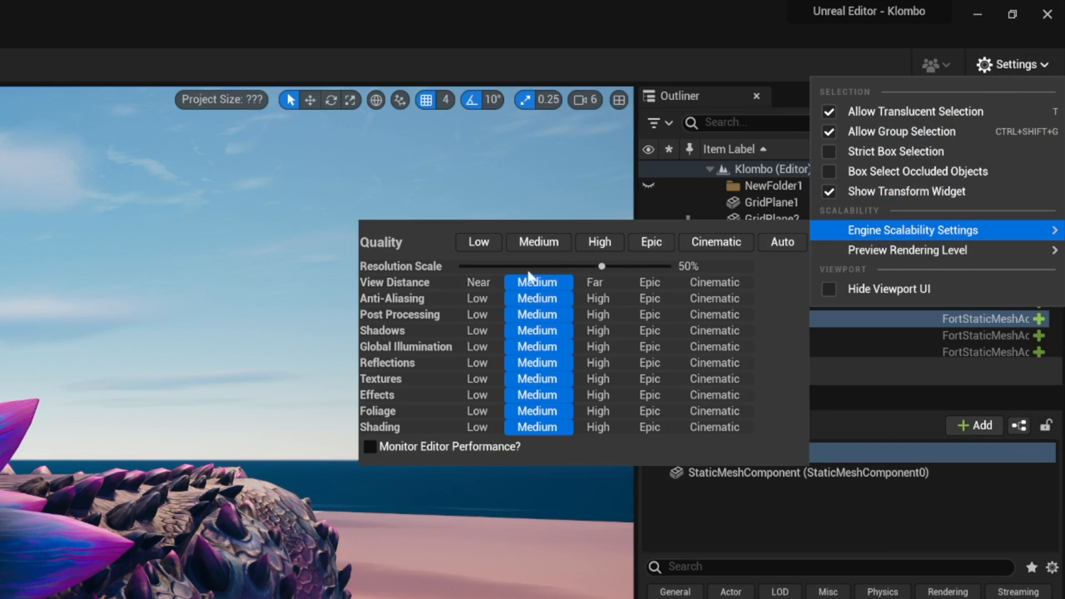
mouse_move(577, 275)
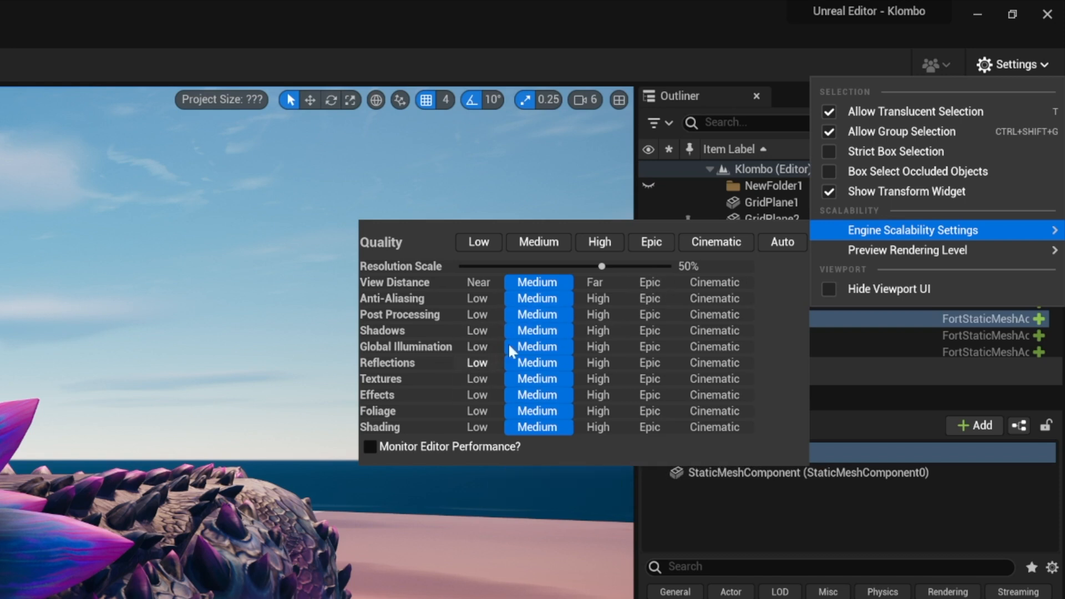
mouse_move(605, 275)
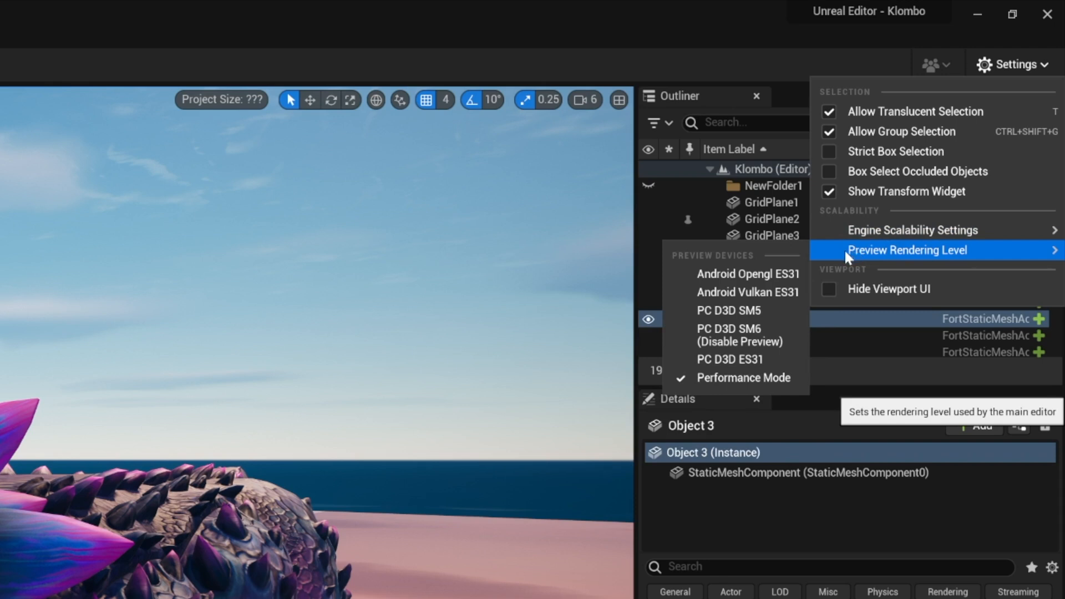
mouse_move(881, 260)
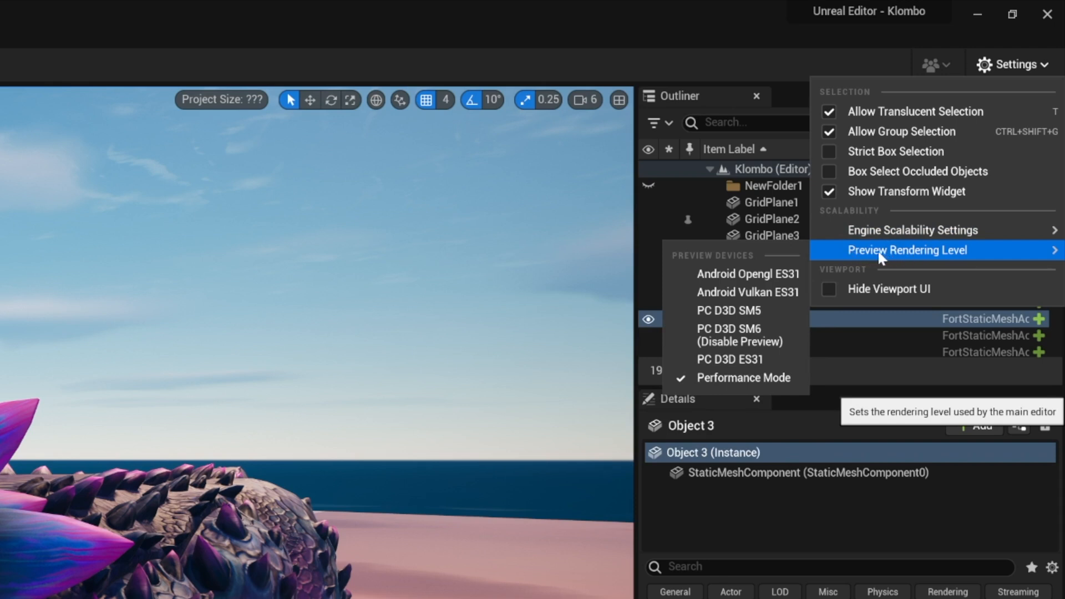
mouse_move(729, 360)
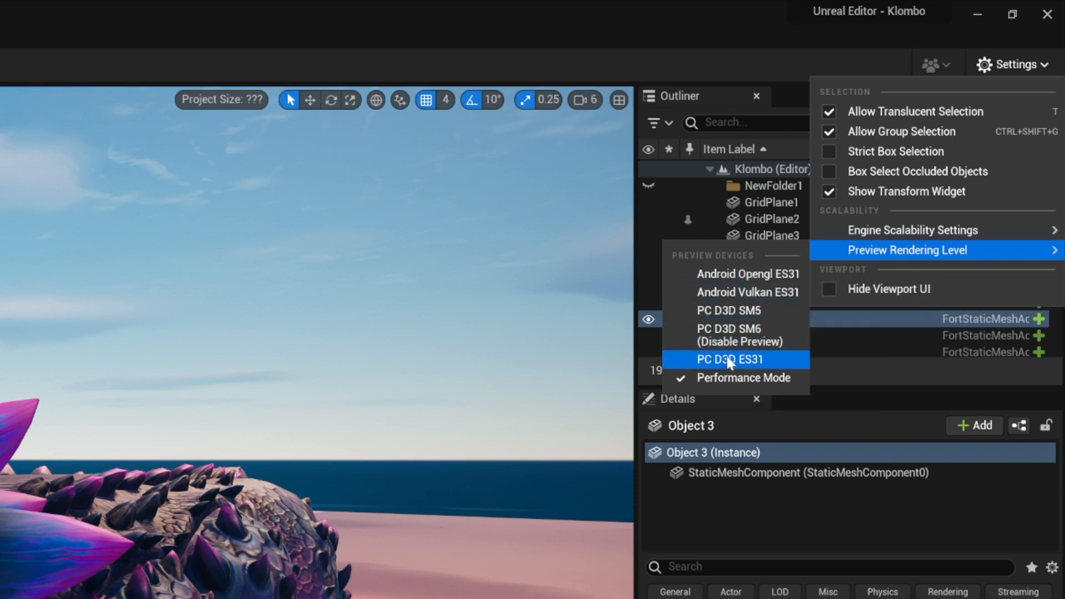
mouse_move(742, 377)
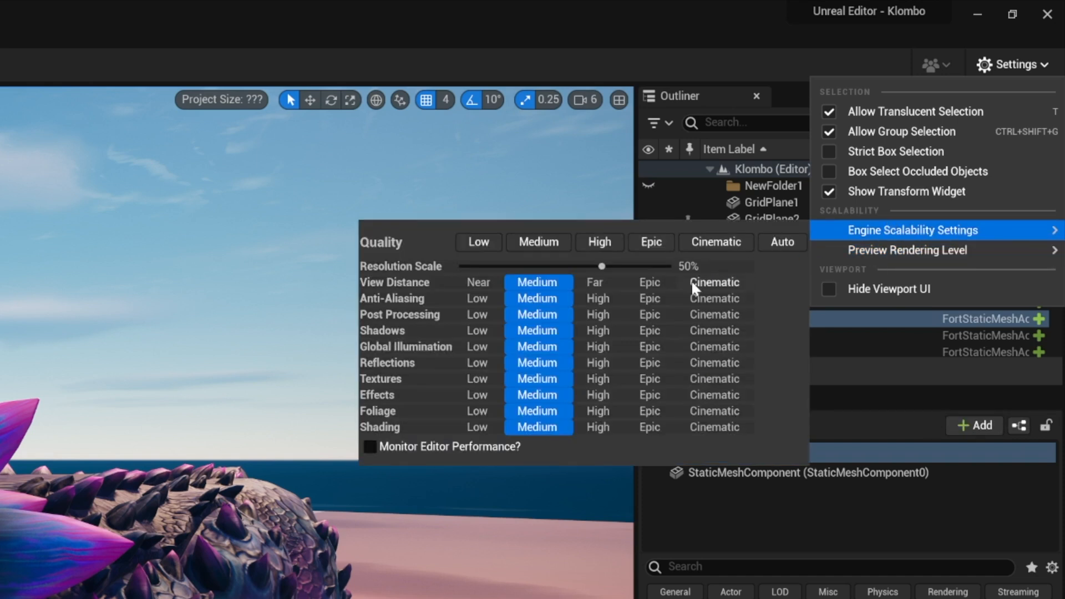
mouse_move(712, 282)
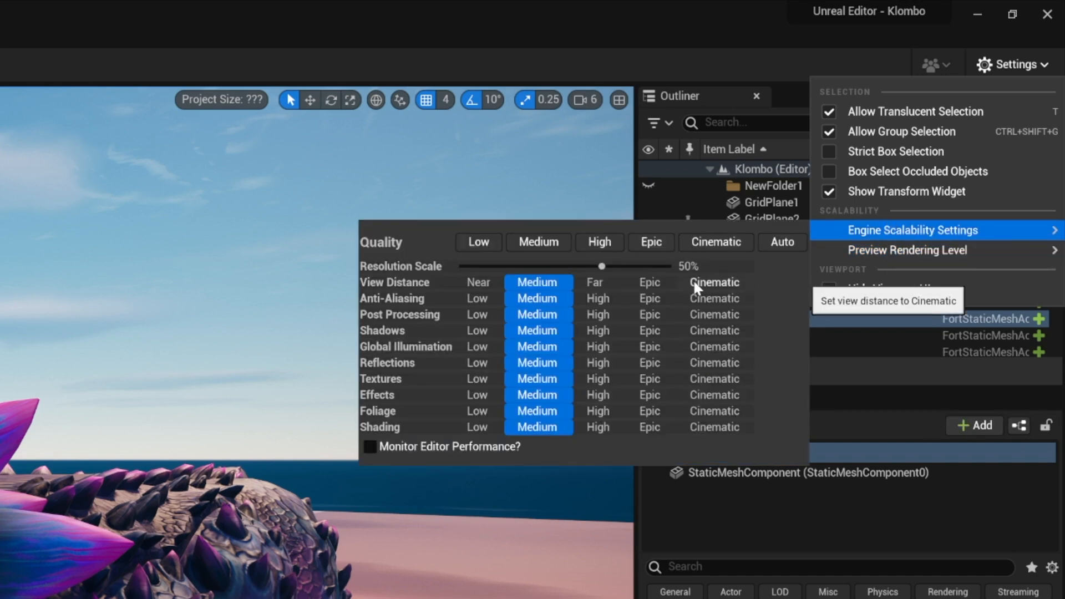